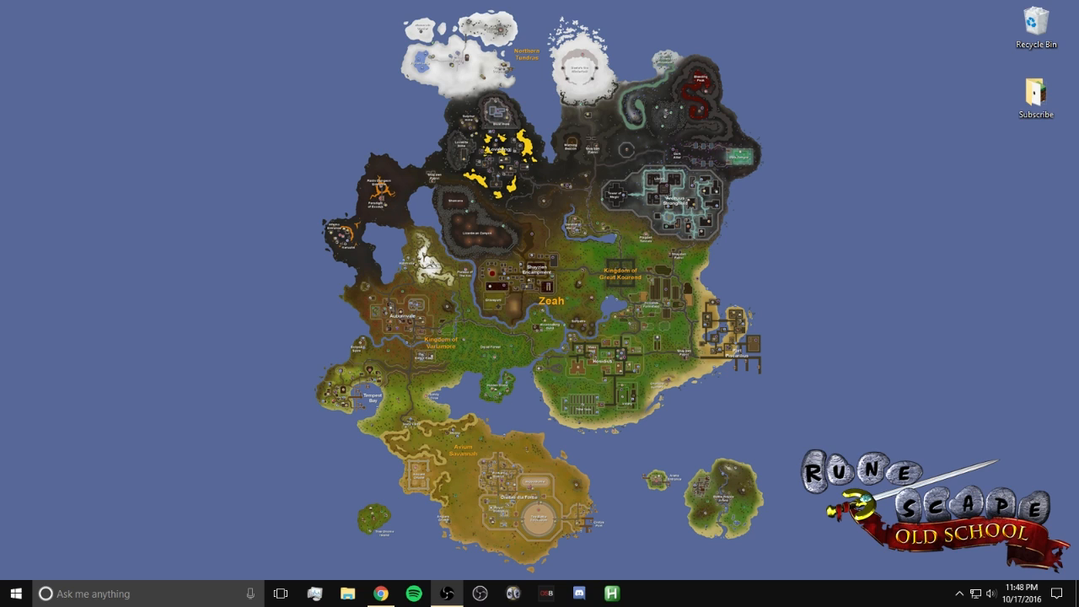
pyautogui.moveTo(543, 425)
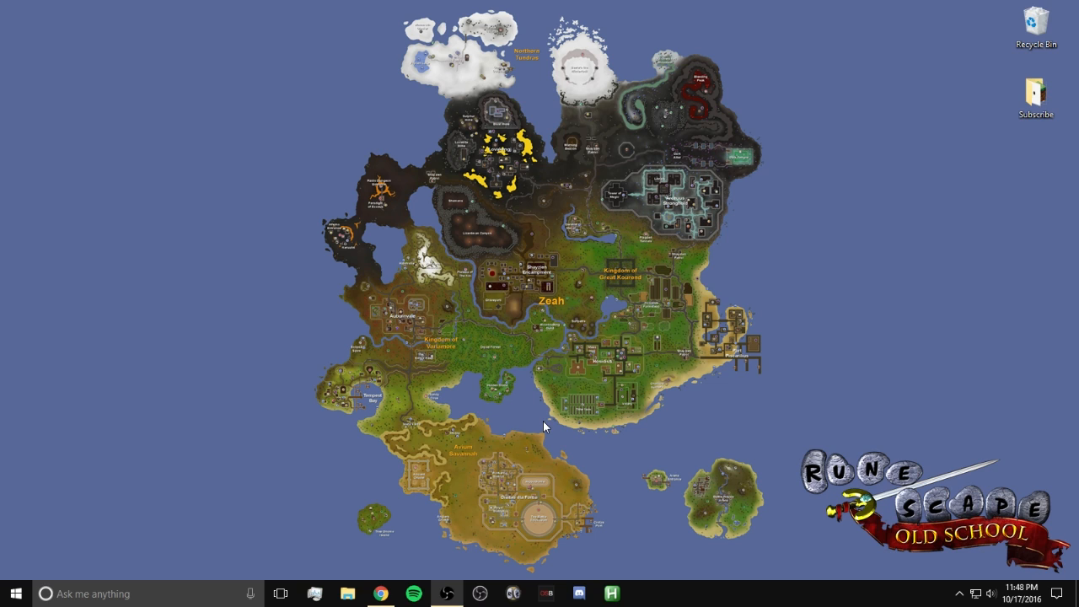
pyautogui.moveTo(425, 405)
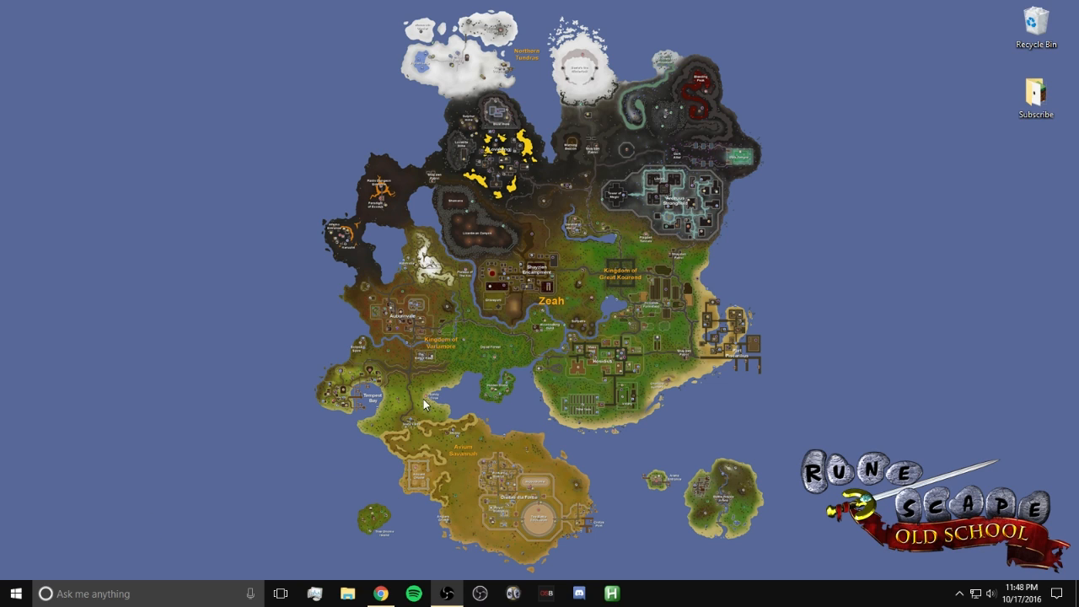
pyautogui.moveTo(313, 441)
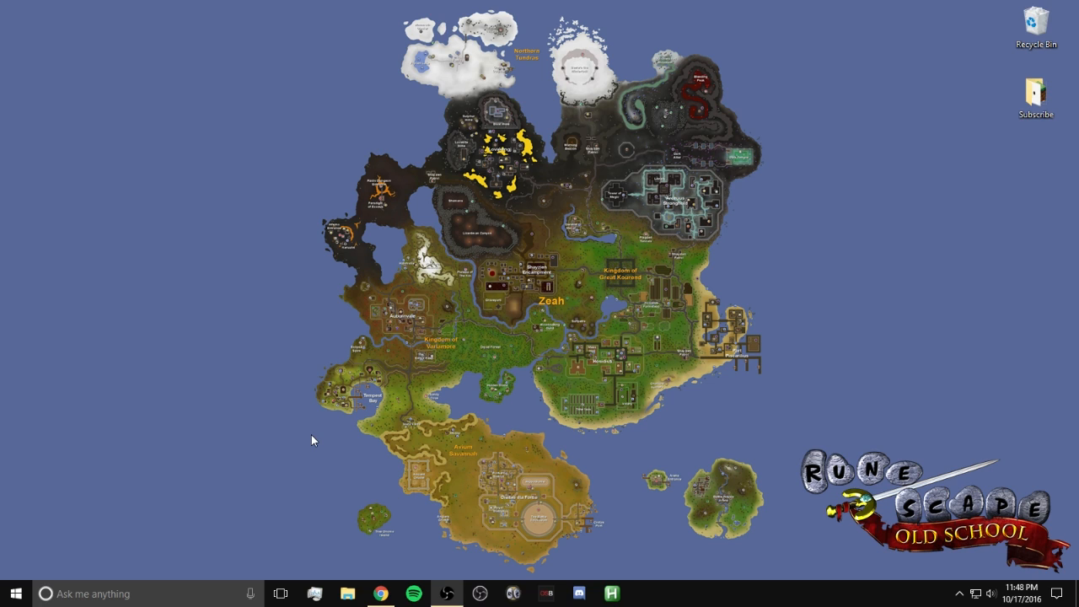
# Step: Launch Notepad from the Start search to get a new untitled file
pyautogui.click(15, 593)
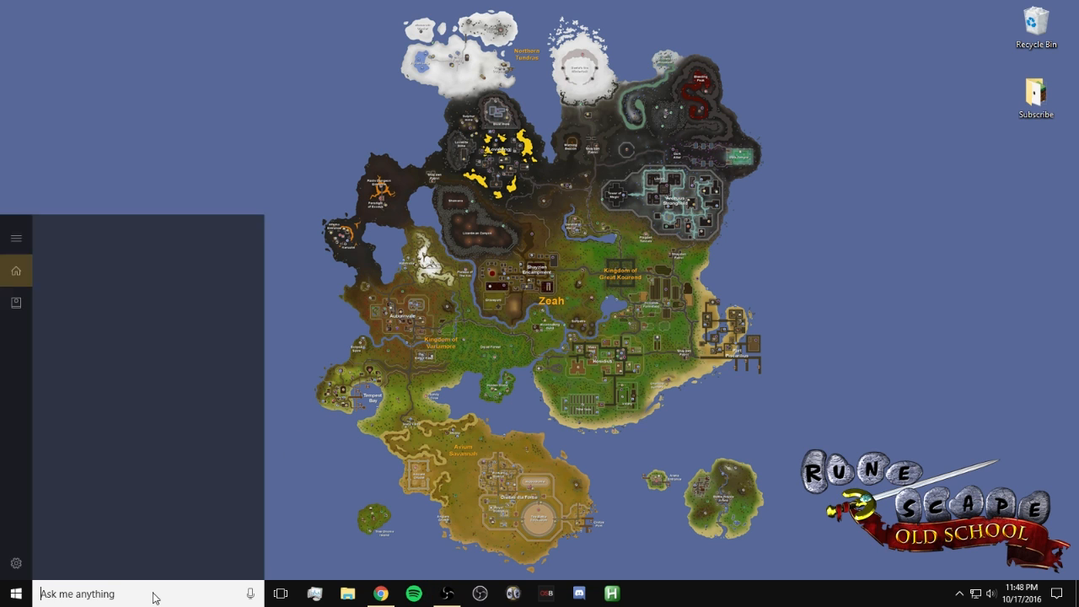
pyautogui.write('notepad')
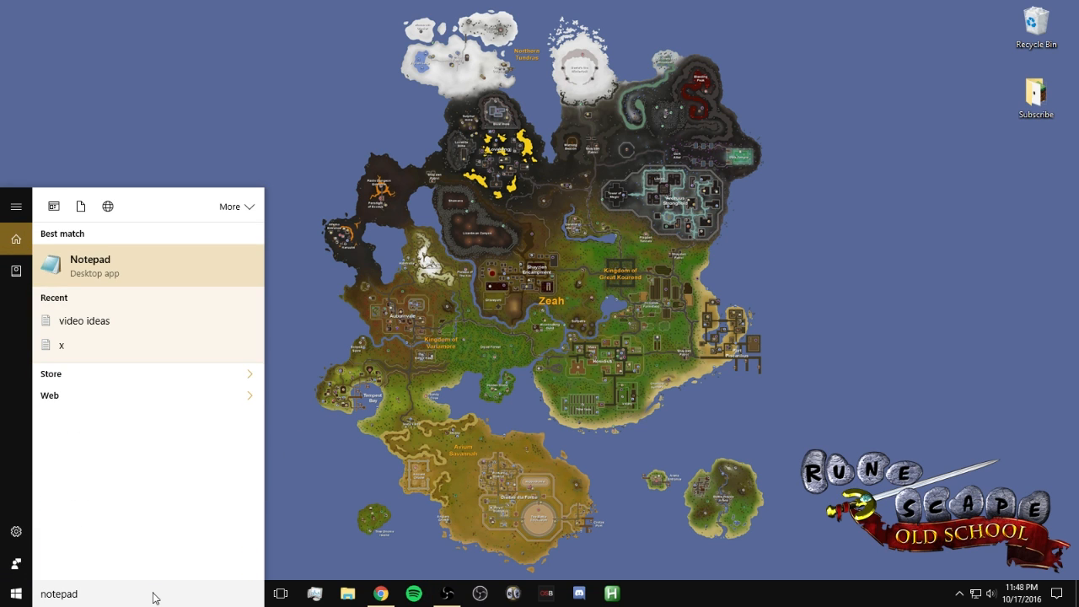
pyautogui.click(91, 265)
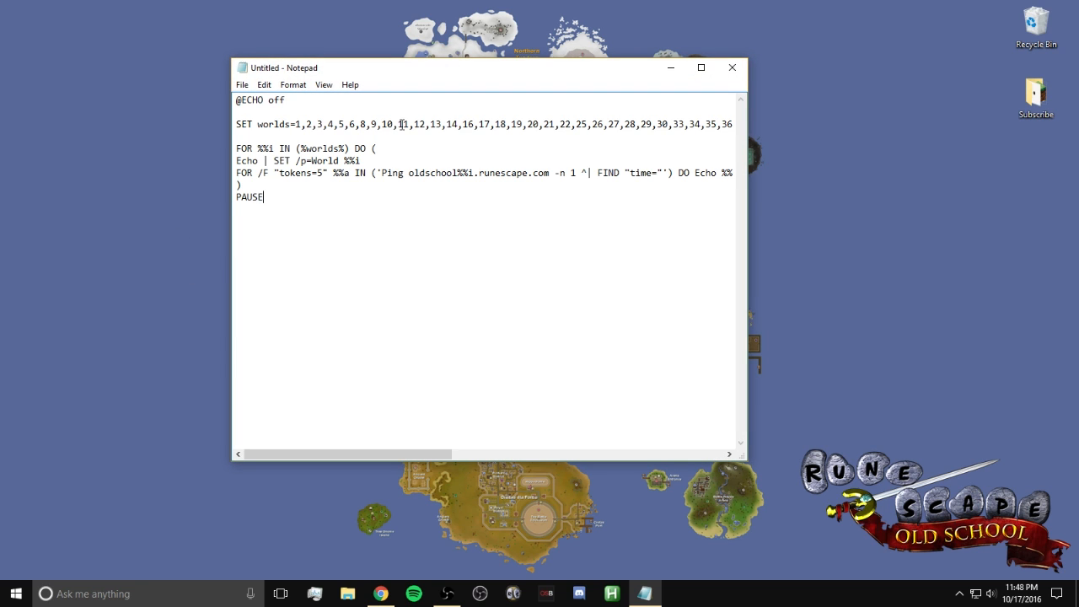
# Step: Paste the batch script that loops over world numbers and pings each oldschool.runescape.com server
pyautogui.click(702, 68)
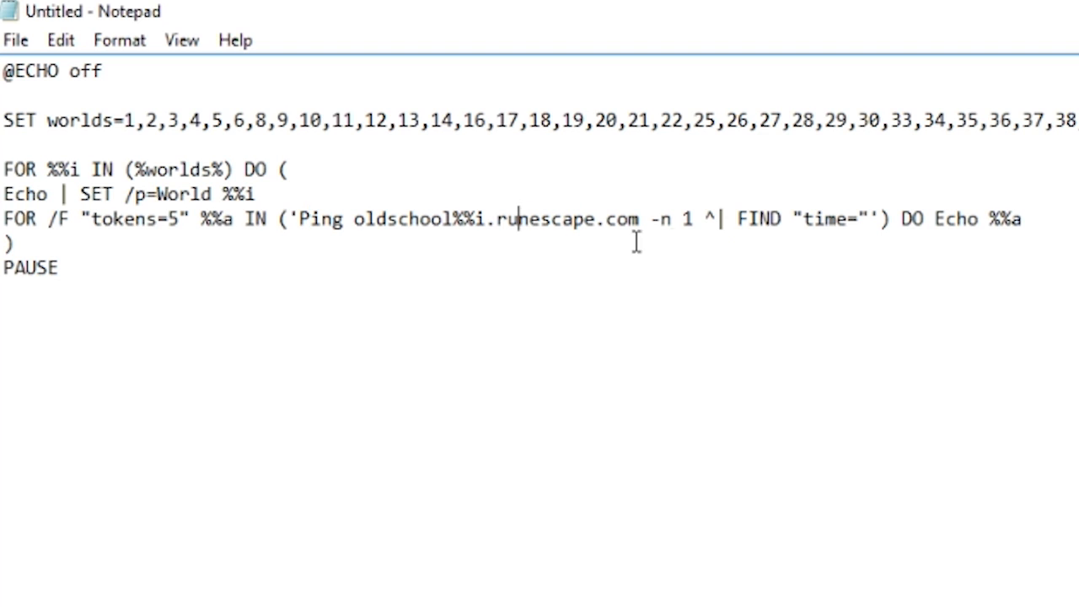
pyautogui.moveTo(155, 121); pyautogui.dragTo(683, 122)
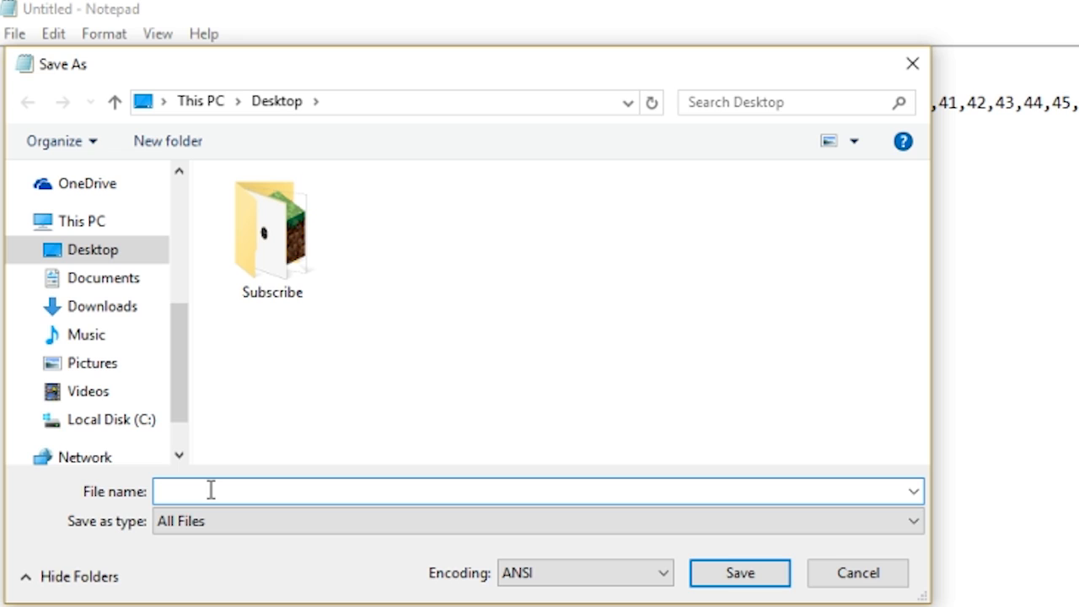
# Step: Save the script to the desktop as pingchecker.bat with type All Files
pyautogui.write('pingchecker.bat')
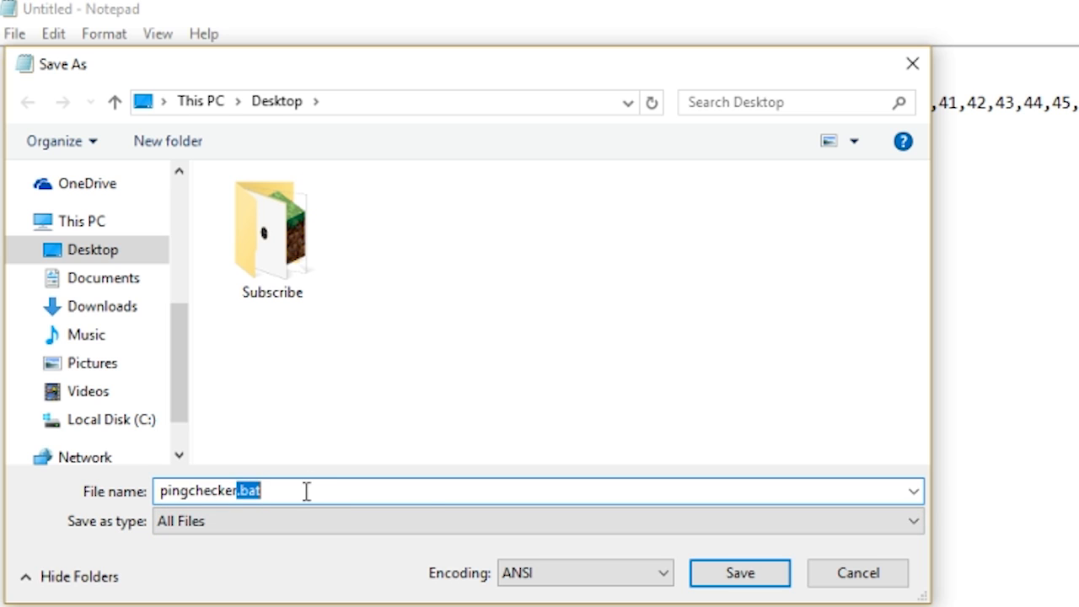
pyautogui.click(738, 574)
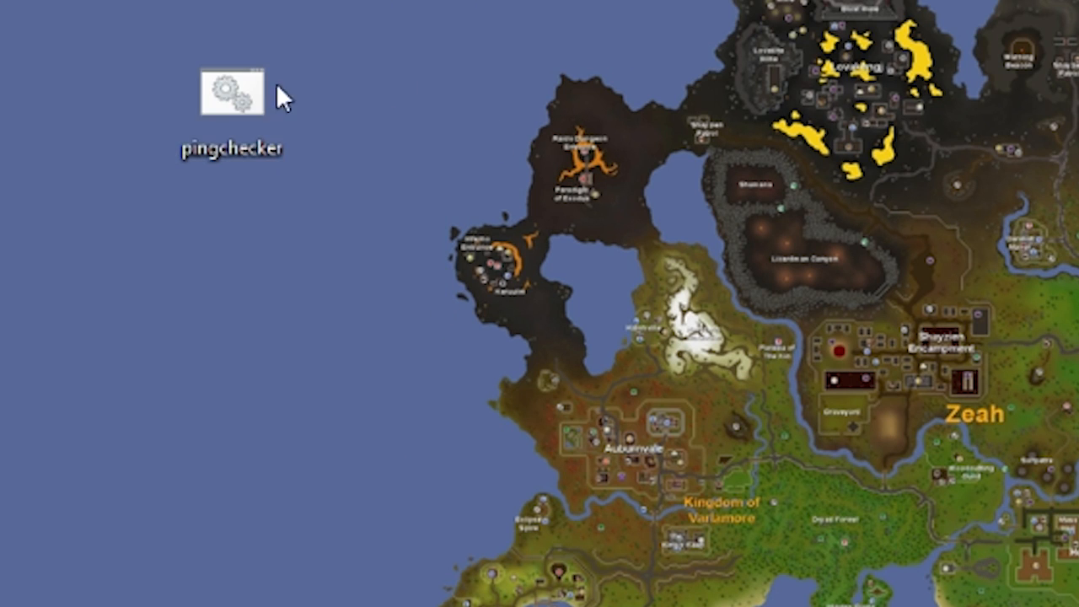
# Step: Run pingchecker.bat and review each world's ping time down to World 94
pyautogui.doubleClick(231, 93)
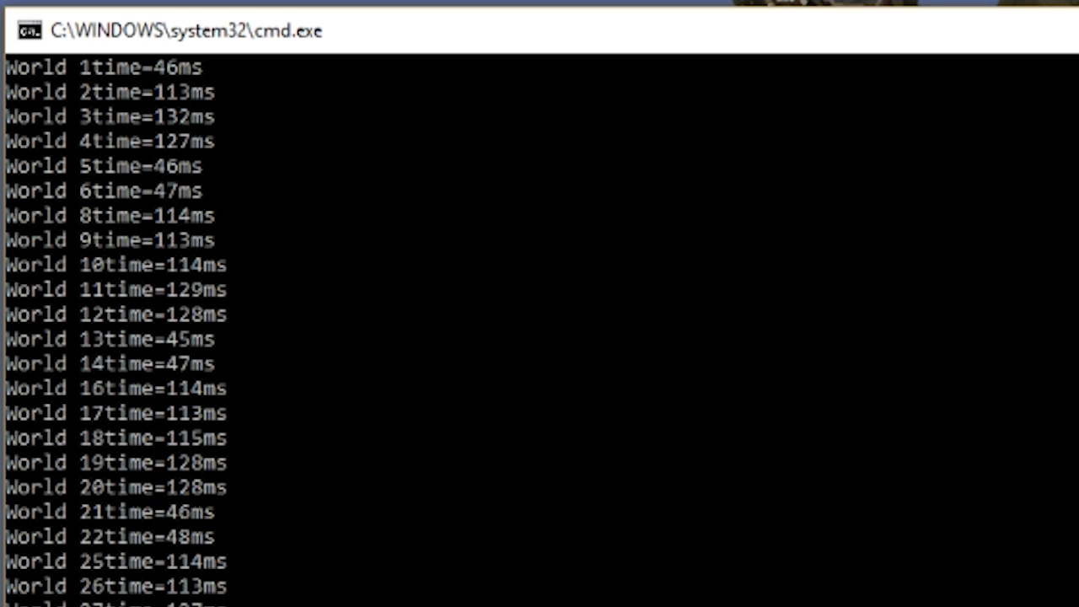
pyautogui.scroll(-3)
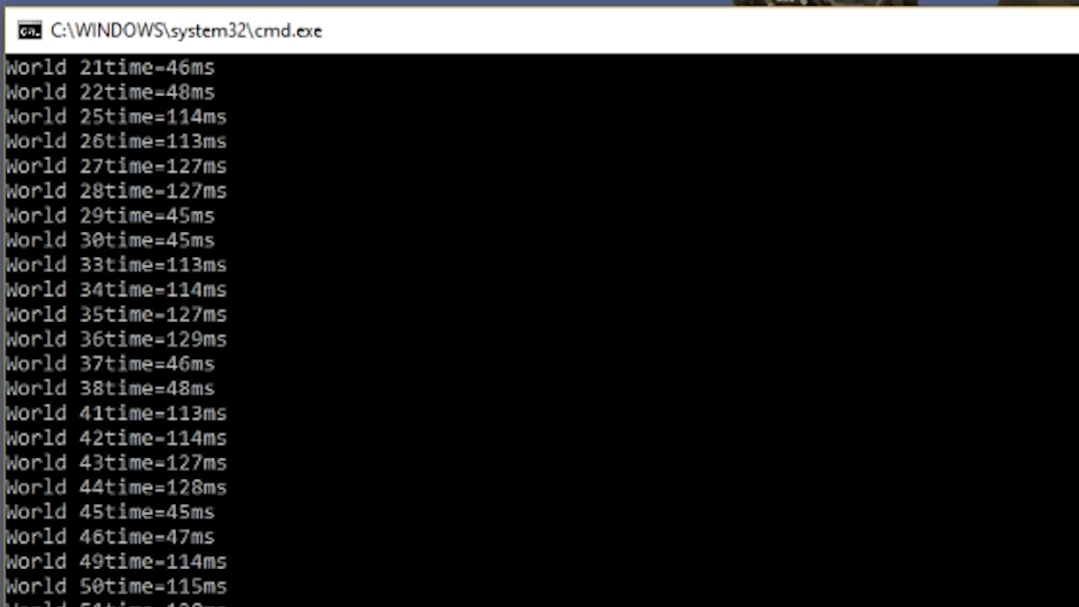
pyautogui.scroll(-3)
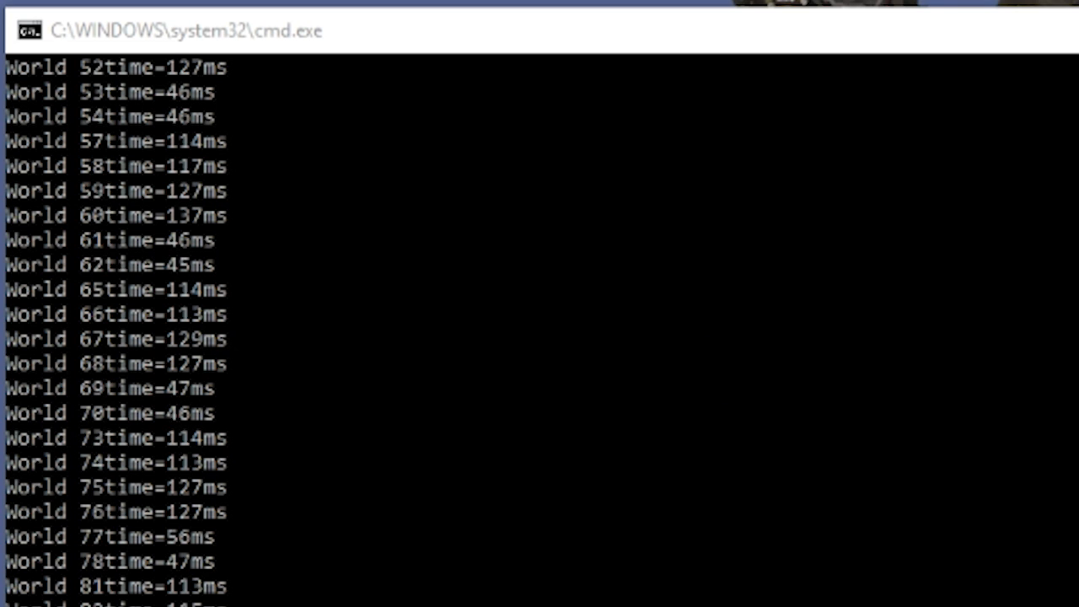
pyautogui.scroll(-3)
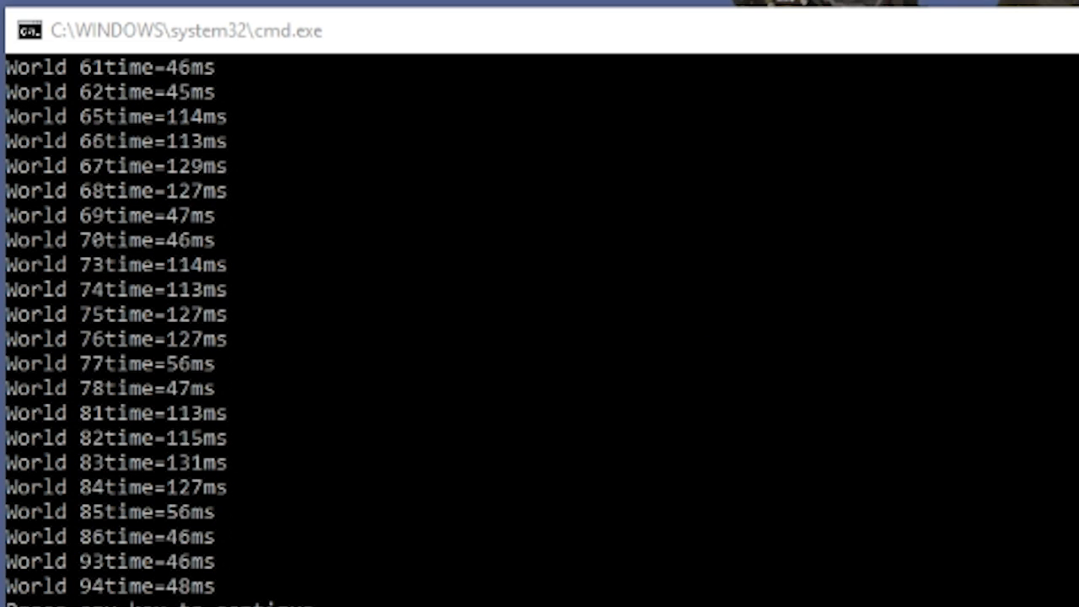
pyautogui.scroll(-3)
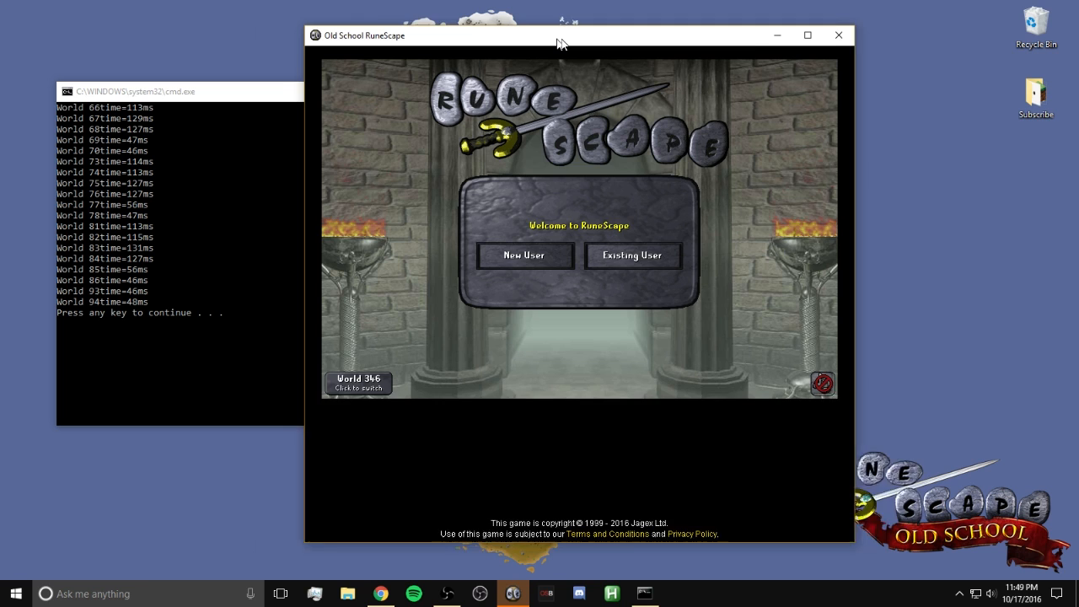
# Step: Move the game window beside the ping results and show the Select a world list
pyautogui.moveTo(564, 40); pyautogui.dragTo(627, 40)
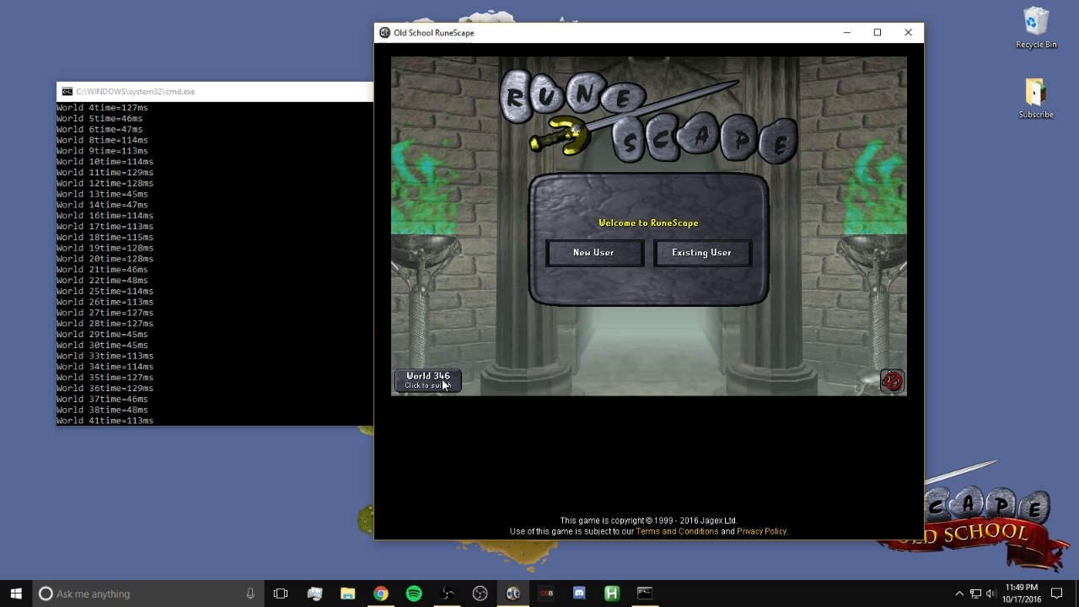
pyautogui.click(428, 381)
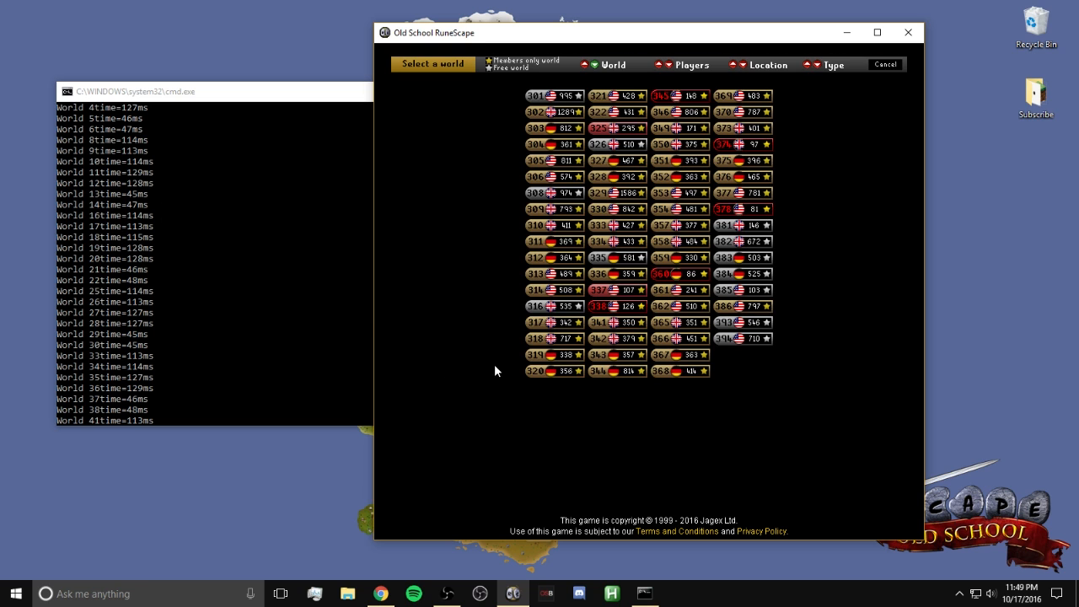
pyautogui.moveTo(553, 339)
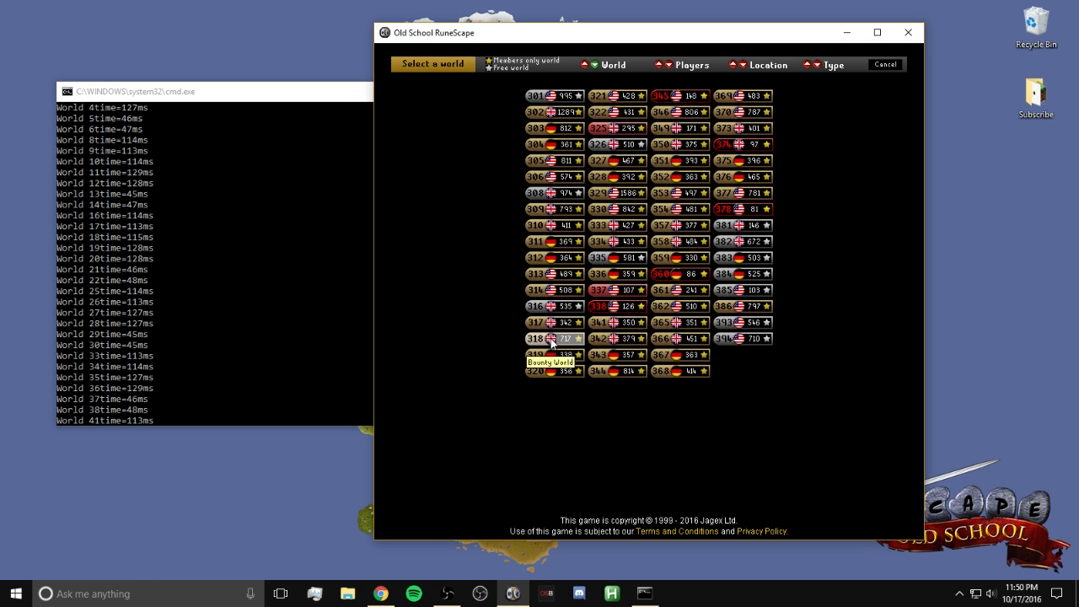
pyautogui.moveTo(256, 206)
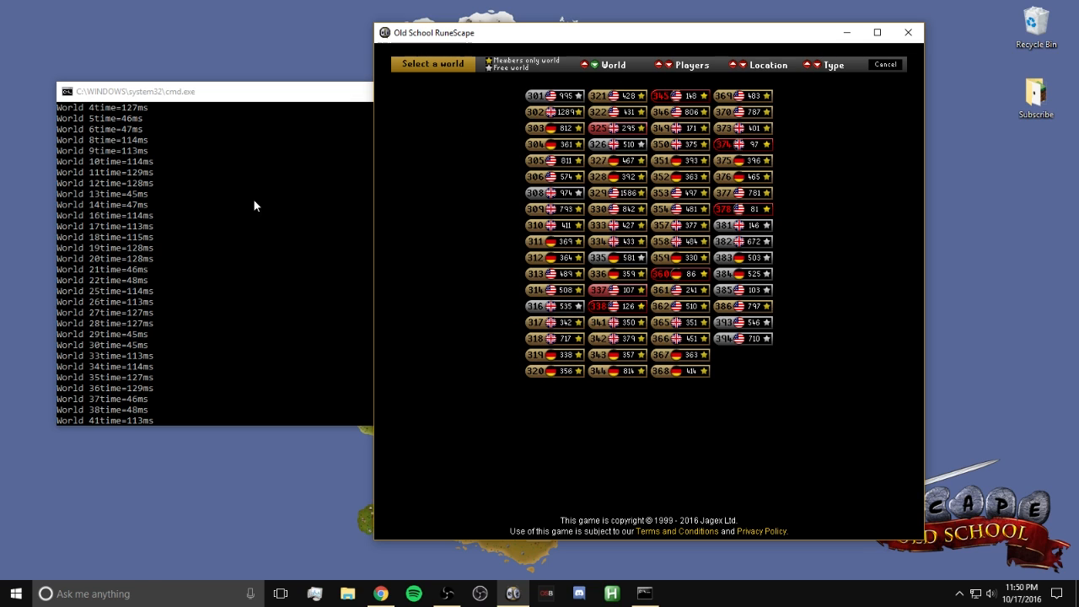
pyautogui.moveTo(741, 209)
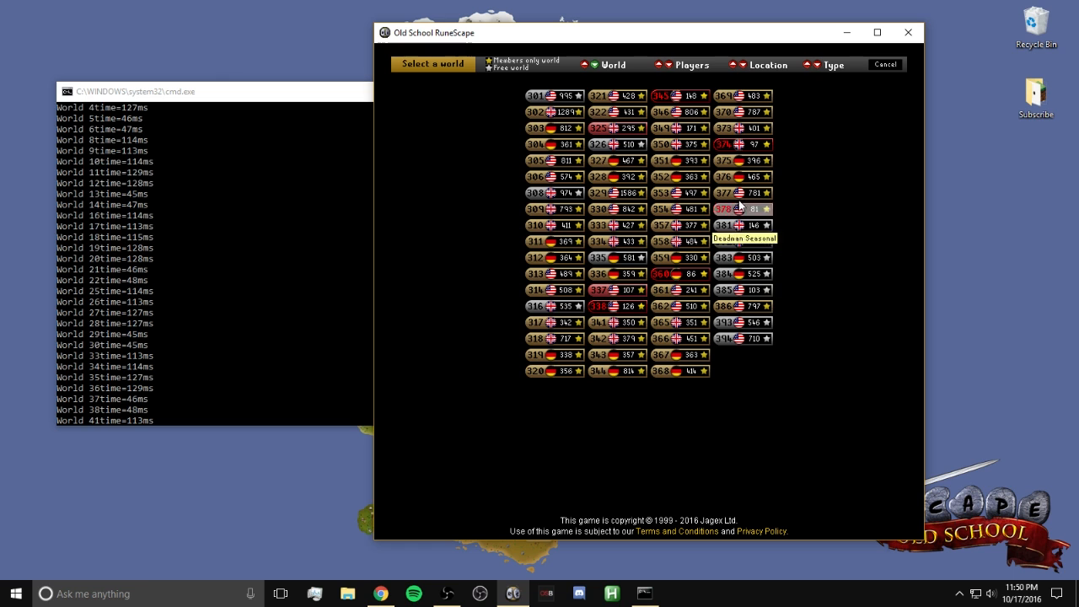